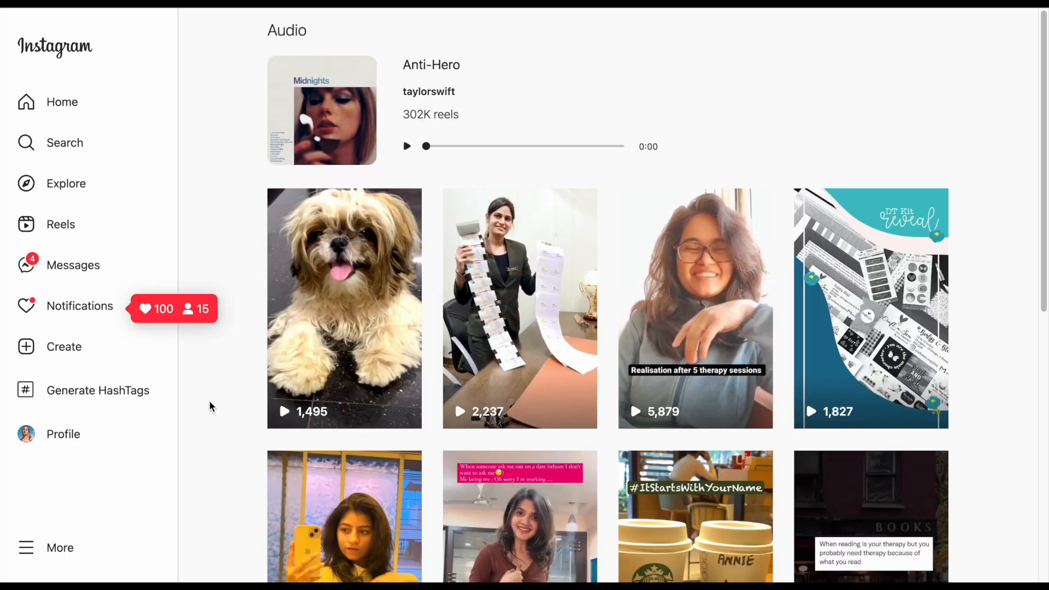
mouse_move(215, 407)
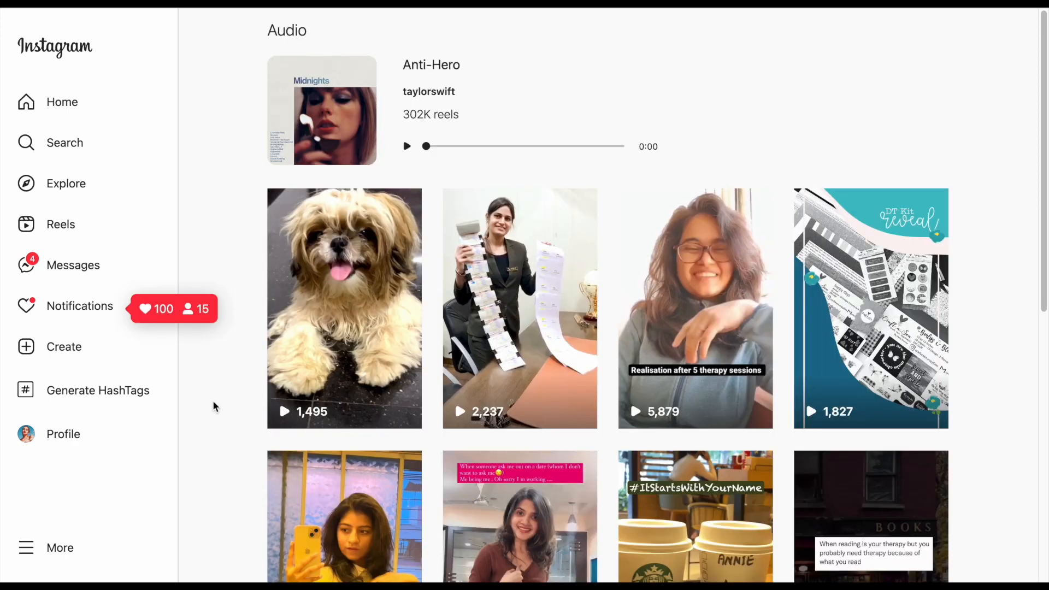
Preview the Trending Real Estate Tips Promo Reel template and start a Portrait 9:16 project from it
double_click(431, 114)
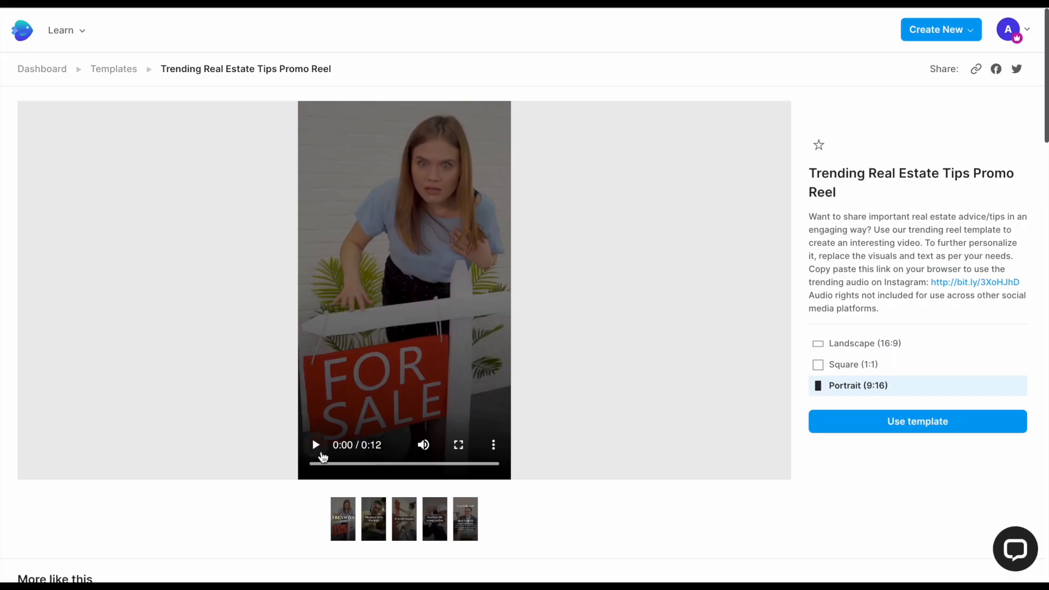
click(315, 445)
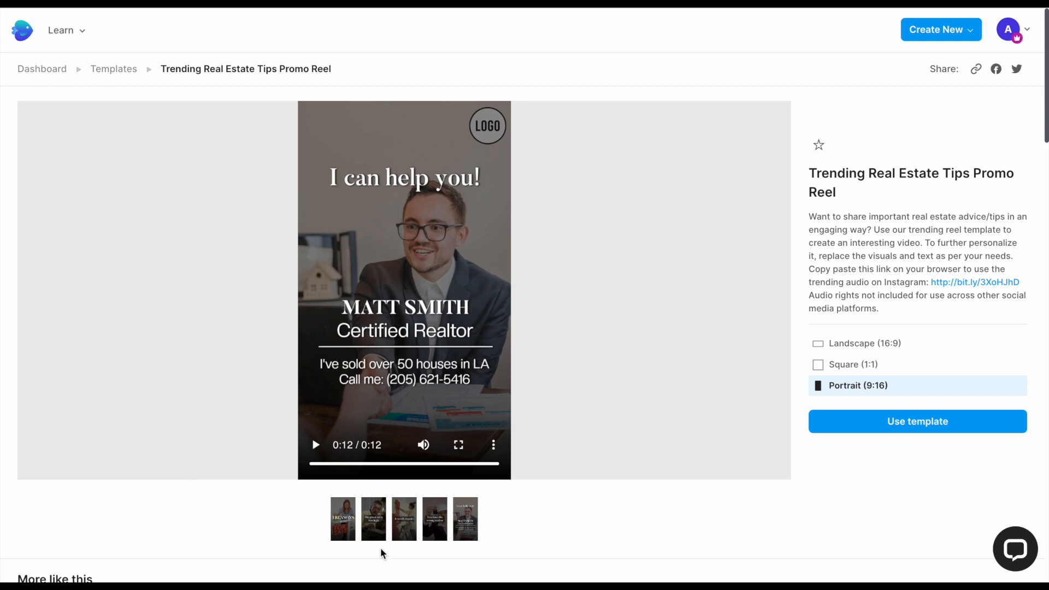
click(918, 422)
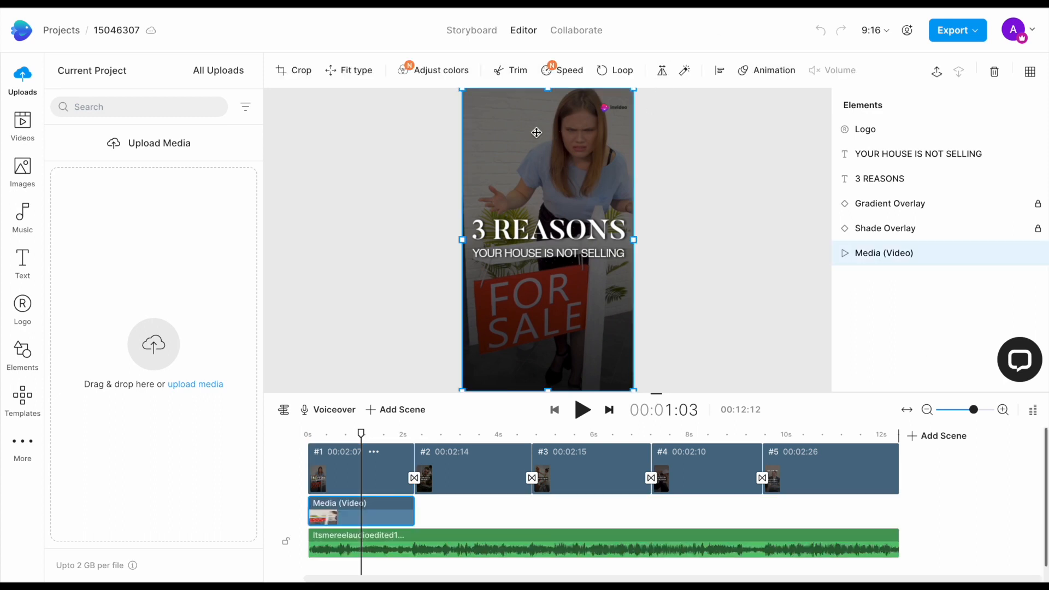
mouse_move(387, 448)
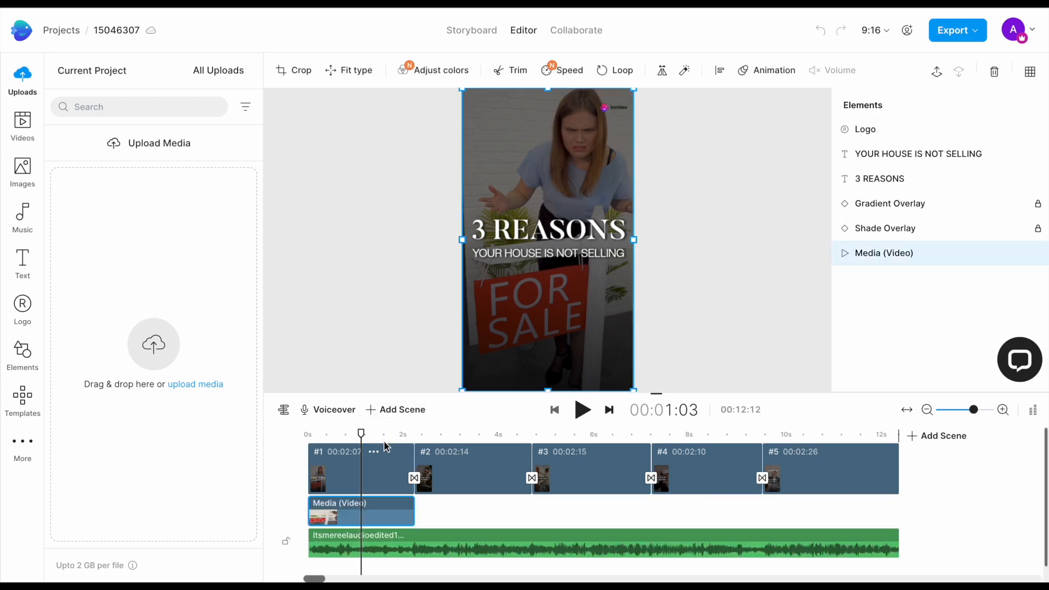
mouse_move(682, 474)
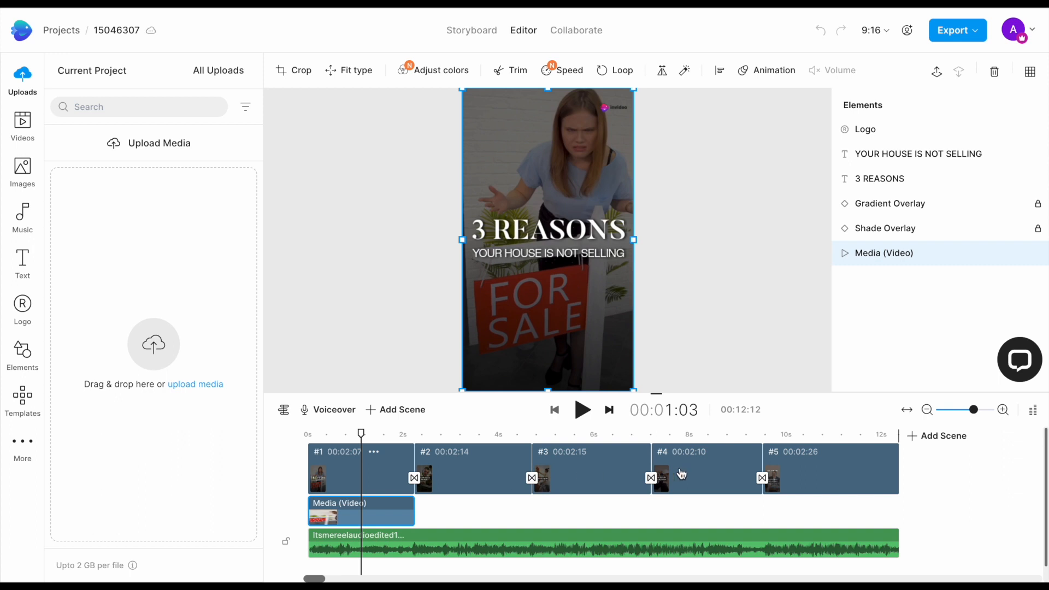
mouse_move(870, 472)
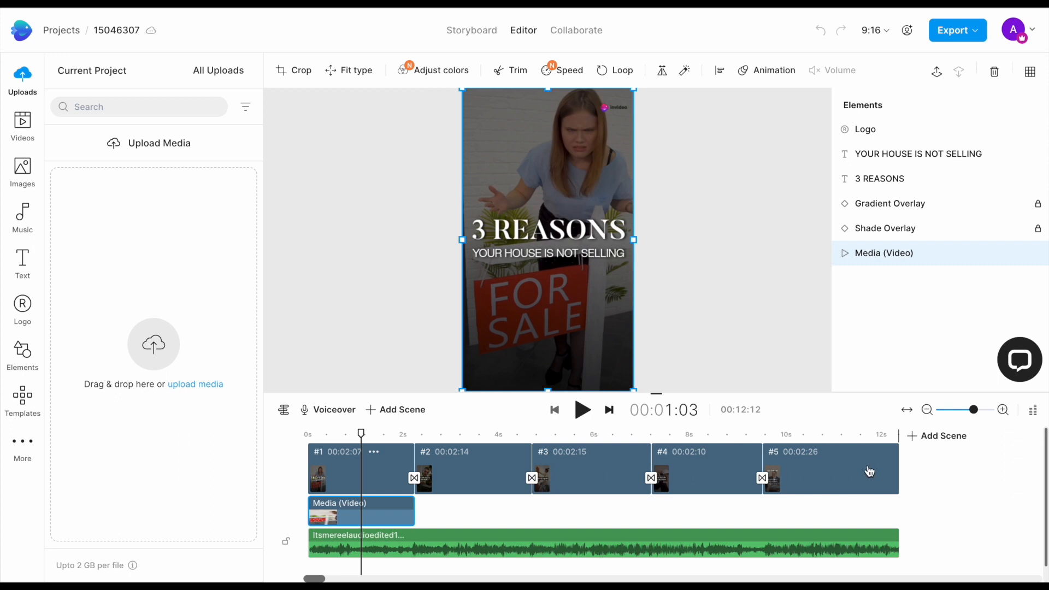
mouse_move(486, 540)
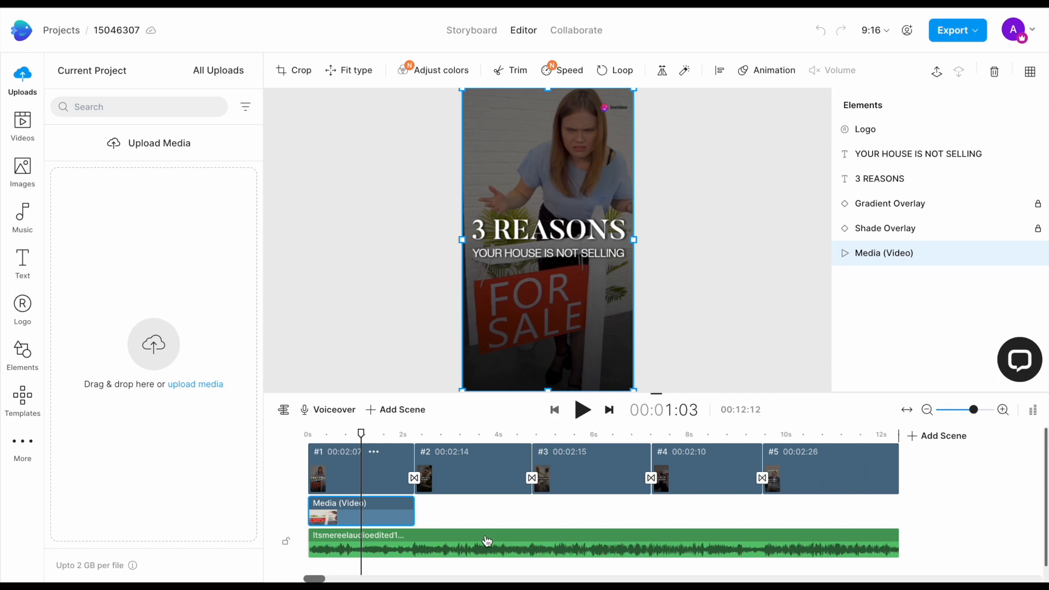
Select the background audio track, browse the Images and Music libraries, and return to Uploads
click(529, 543)
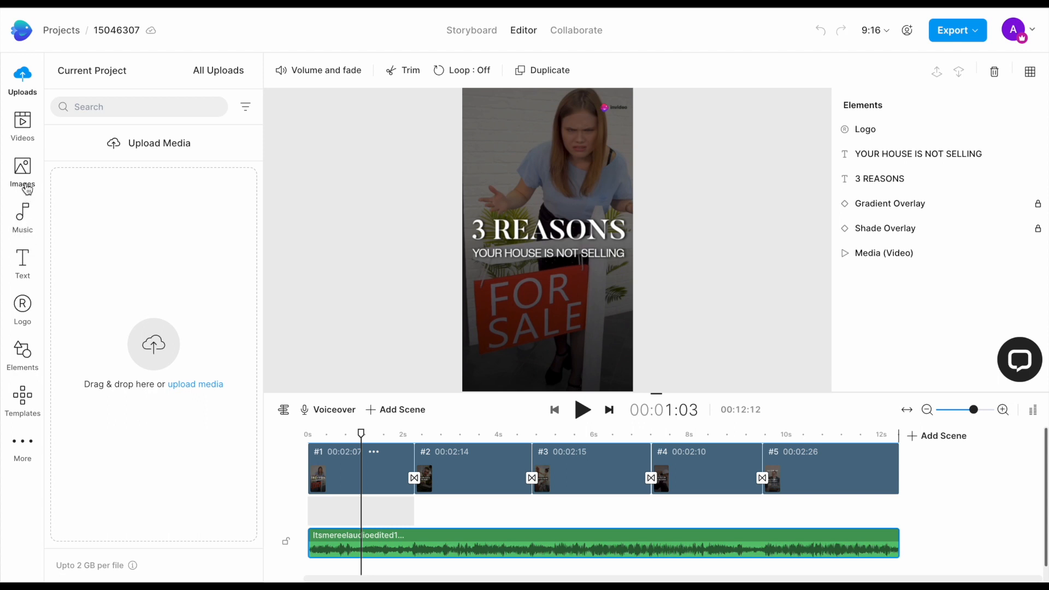
click(21, 173)
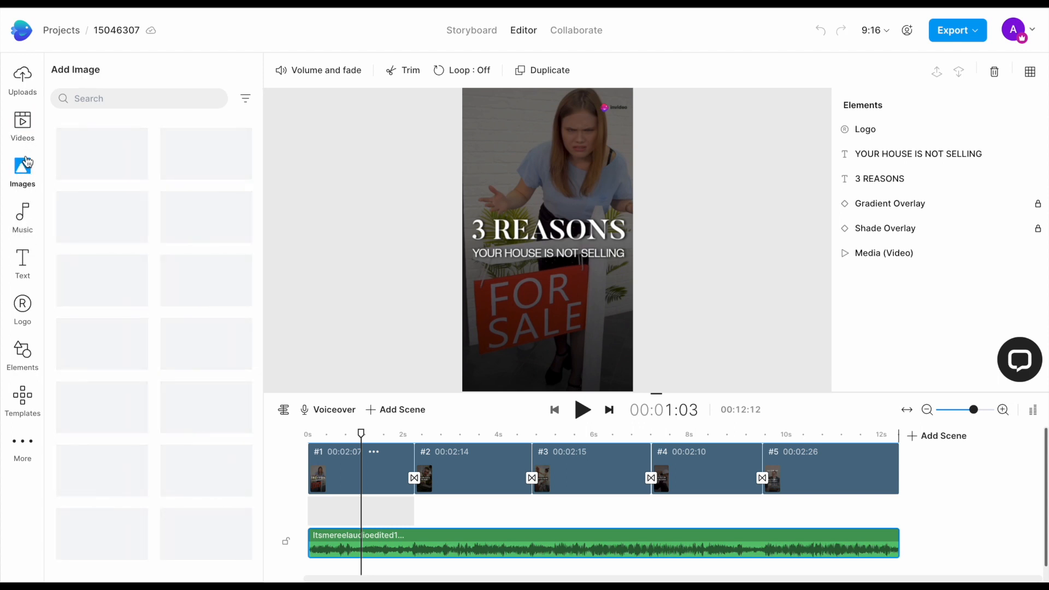
click(22, 218)
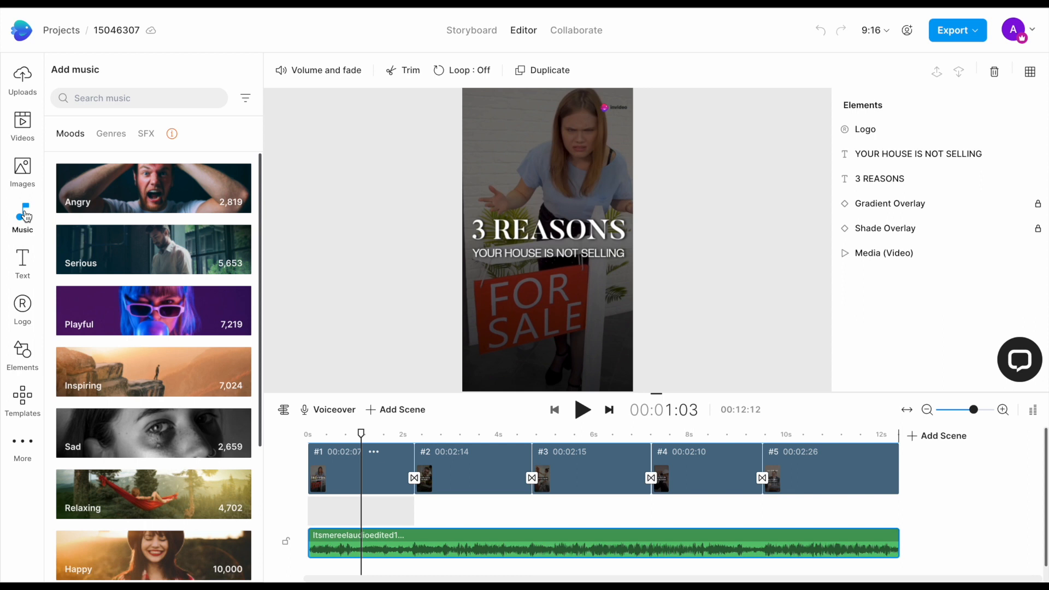
mouse_move(22, 80)
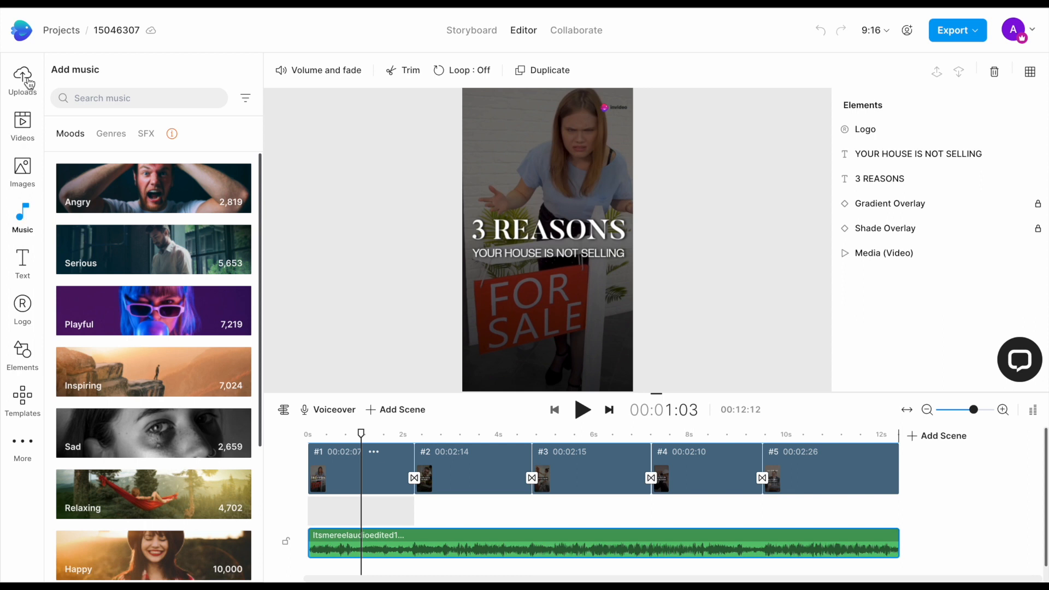
click(22, 78)
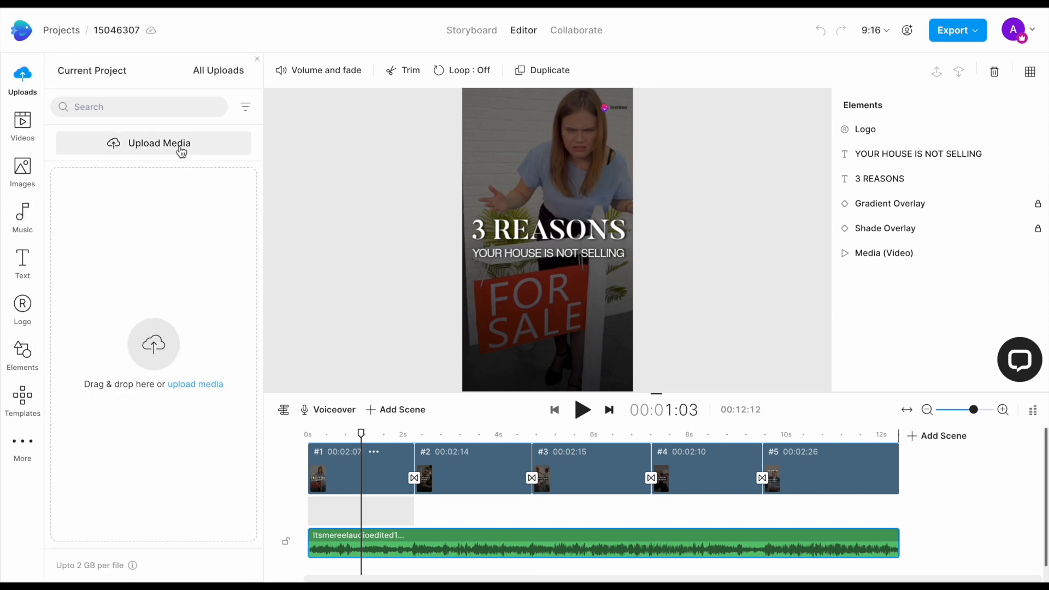
mouse_move(174, 150)
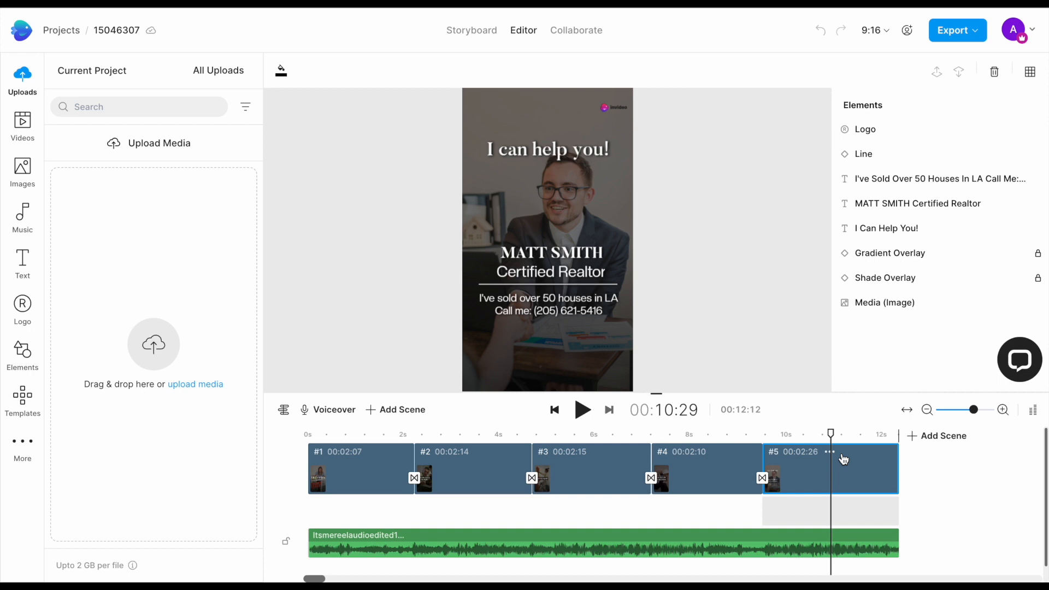
Reword scene 1's subtitle from YOUR HOUSE IS NOT SELLING to YOU ARE NOT ABLE TO GET FIT
click(348, 436)
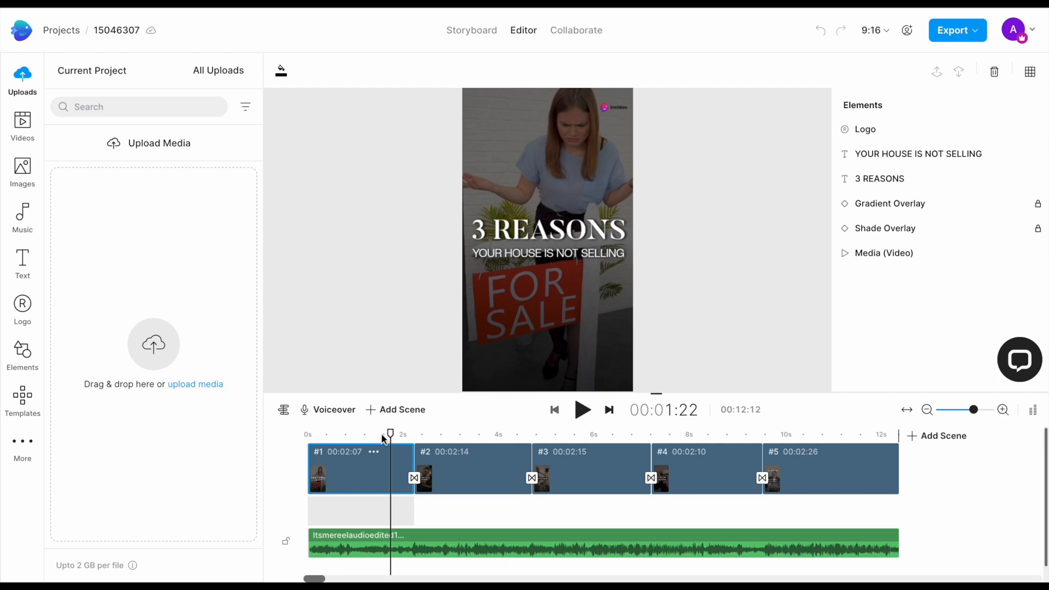
mouse_move(520, 363)
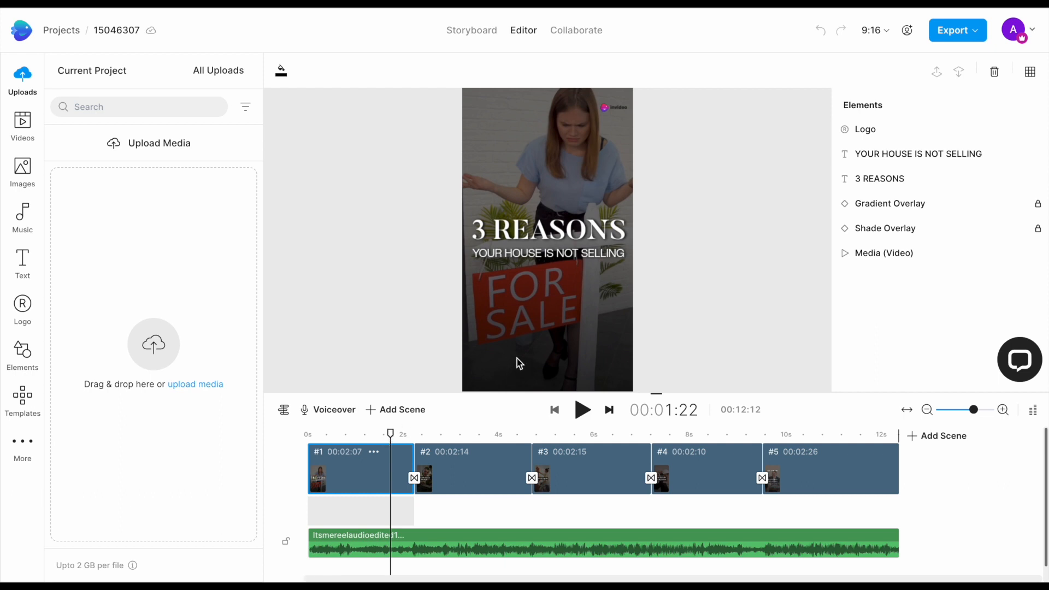
mouse_move(555, 264)
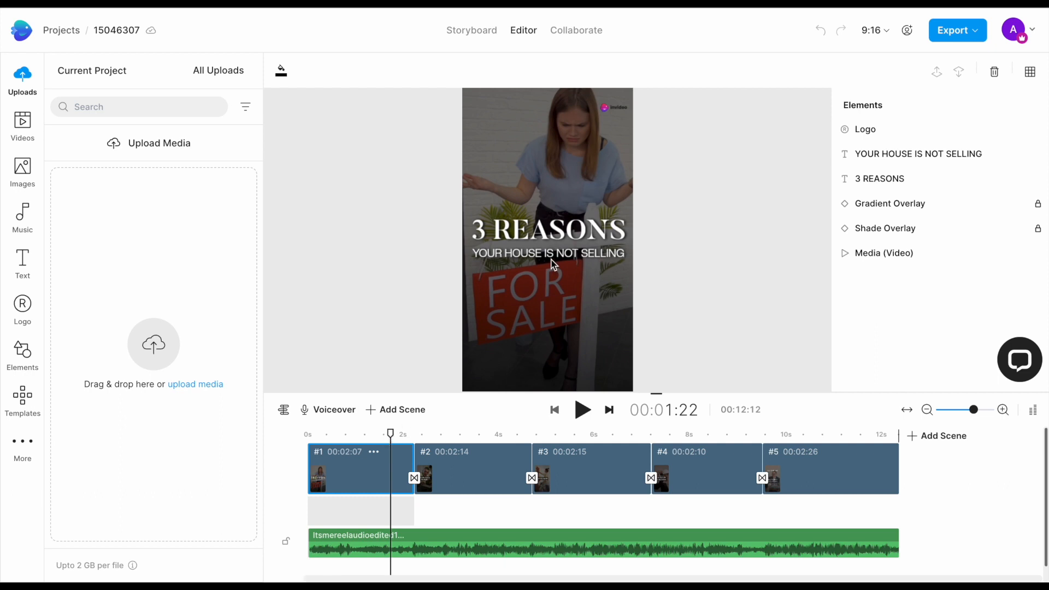
click(548, 252)
text(YOU ARE NOT ABLE)
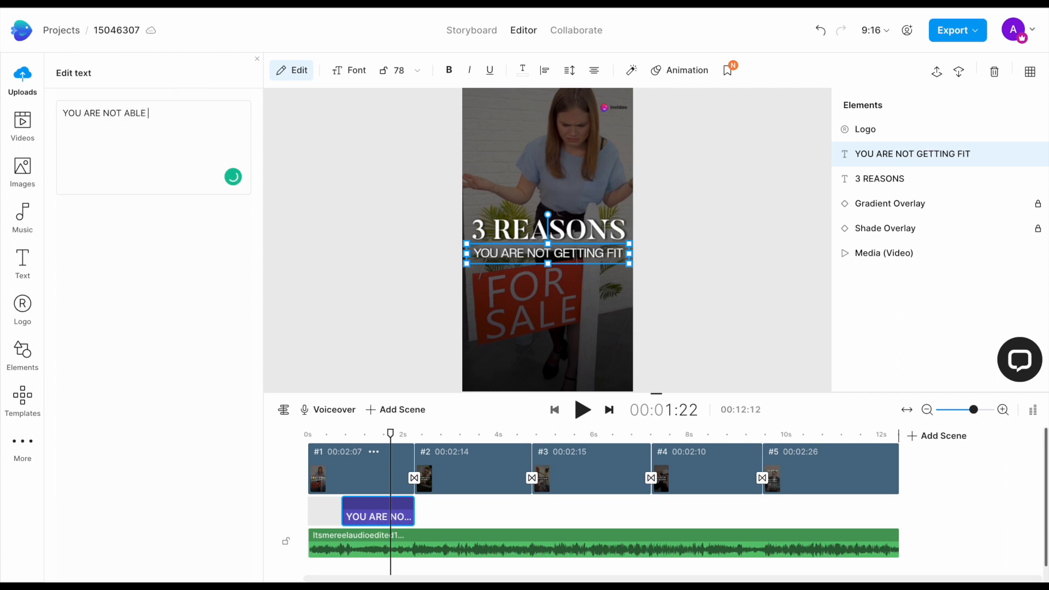
text(TO GET FIT)
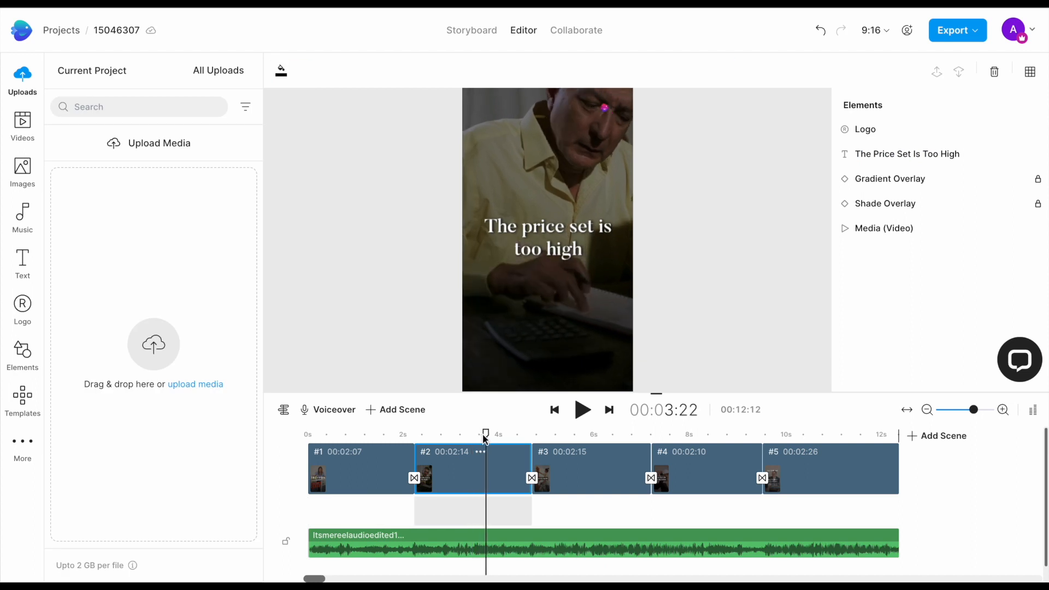
Rewrite scene 2's caption The price set is too high as You can't quit eating junk
click(548, 239)
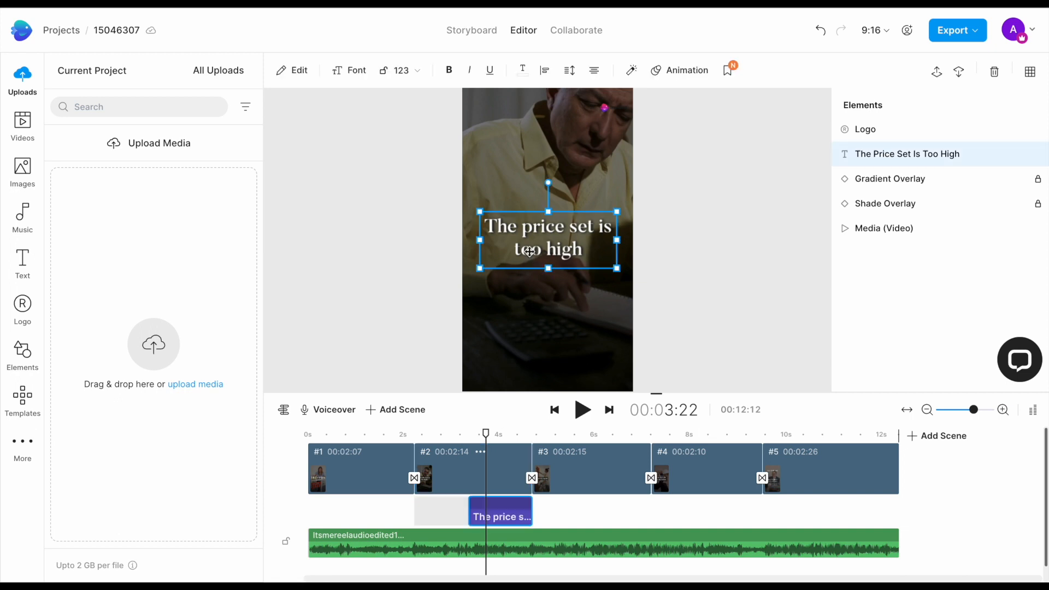
click(299, 70)
text(You can't quit eating junk)
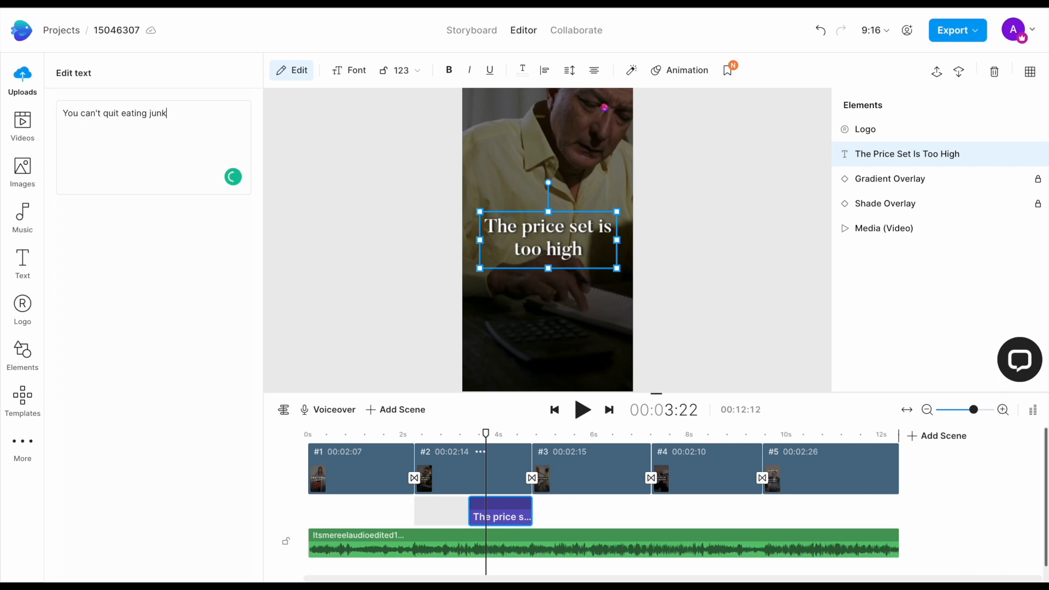
click(619, 512)
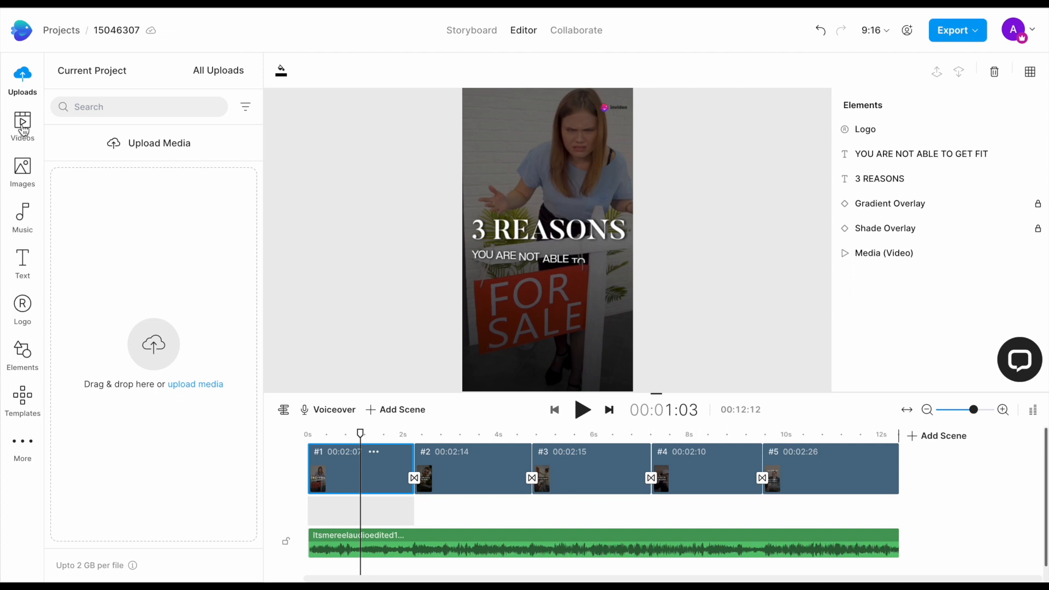
Search the stock video library for 'body image' clips
click(22, 127)
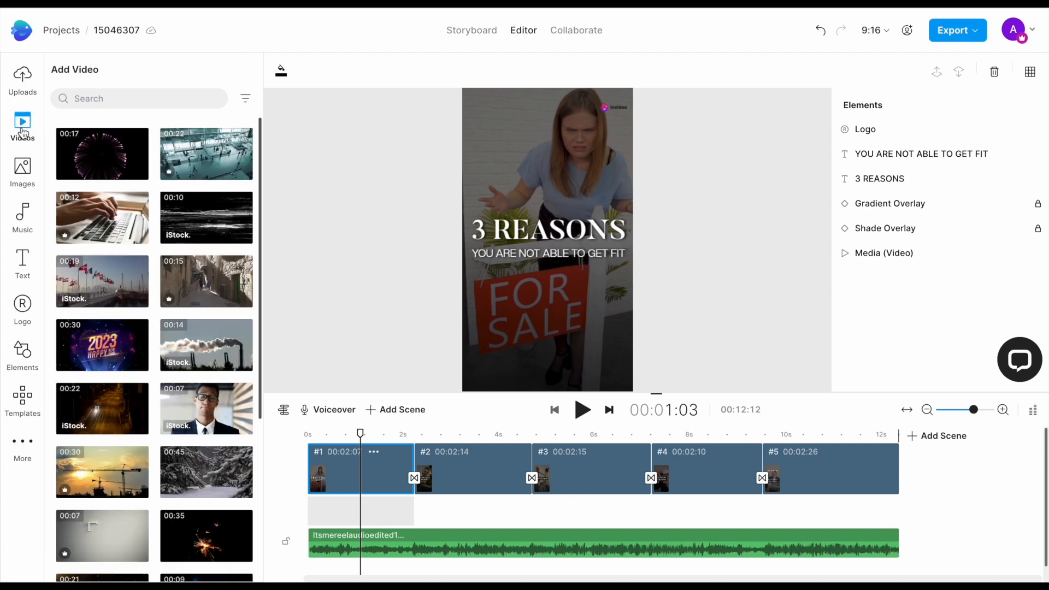
click(139, 99)
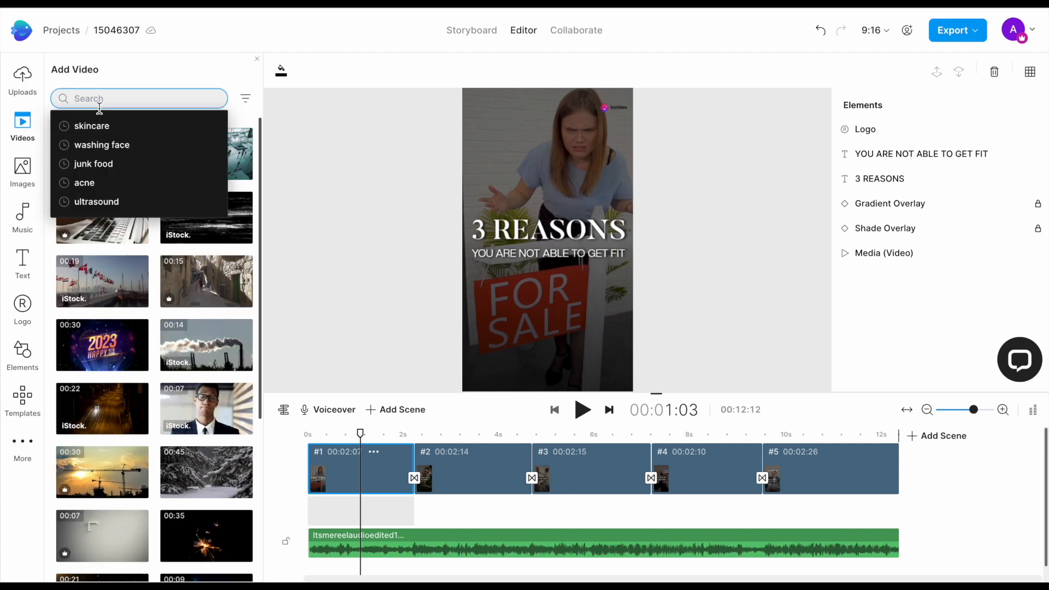
text(body)
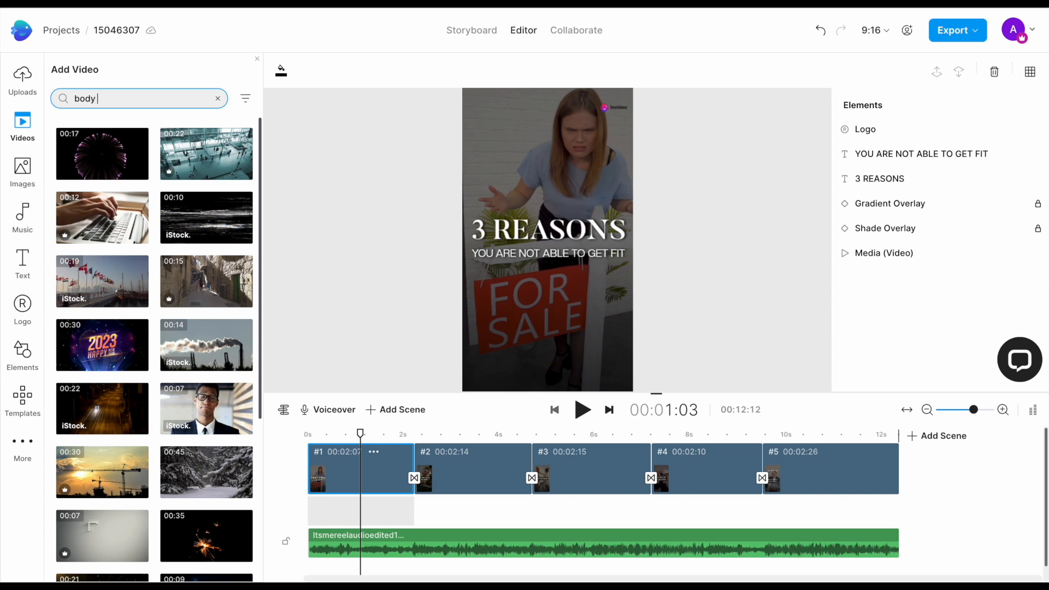
text(im)
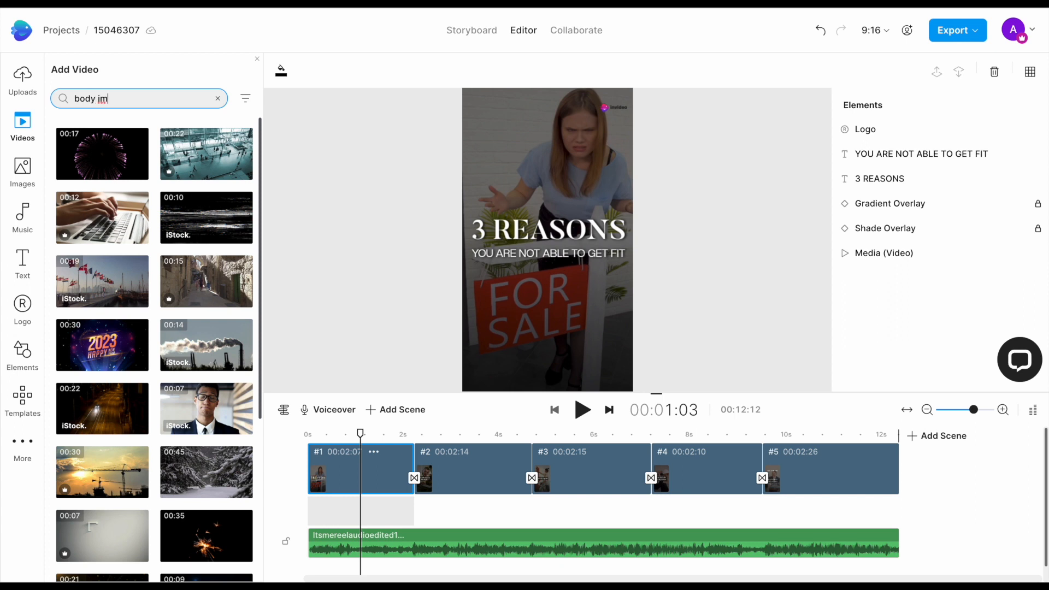
text(age)
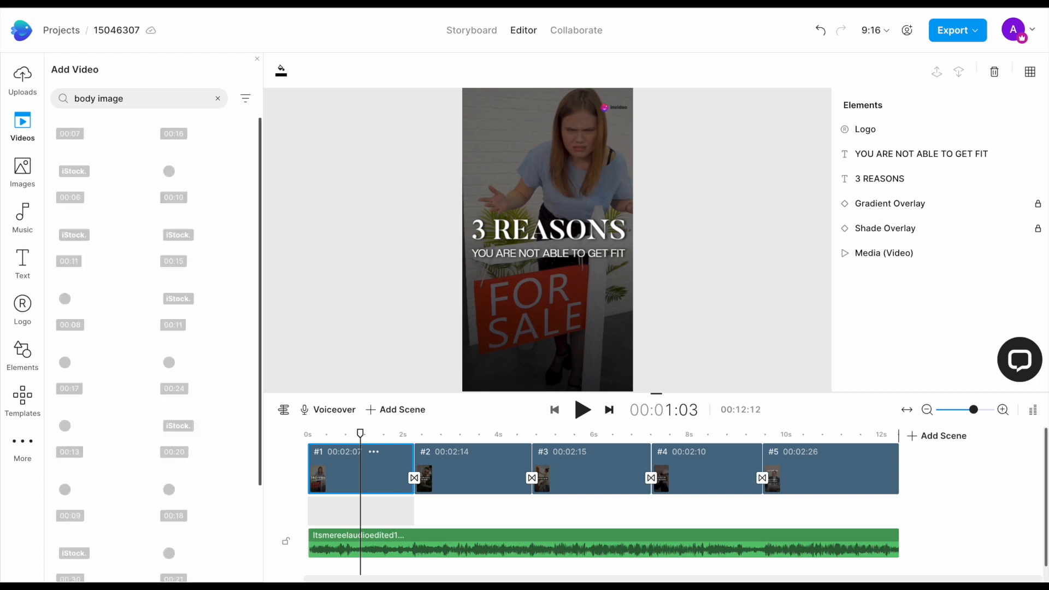
scroll(down, 3)
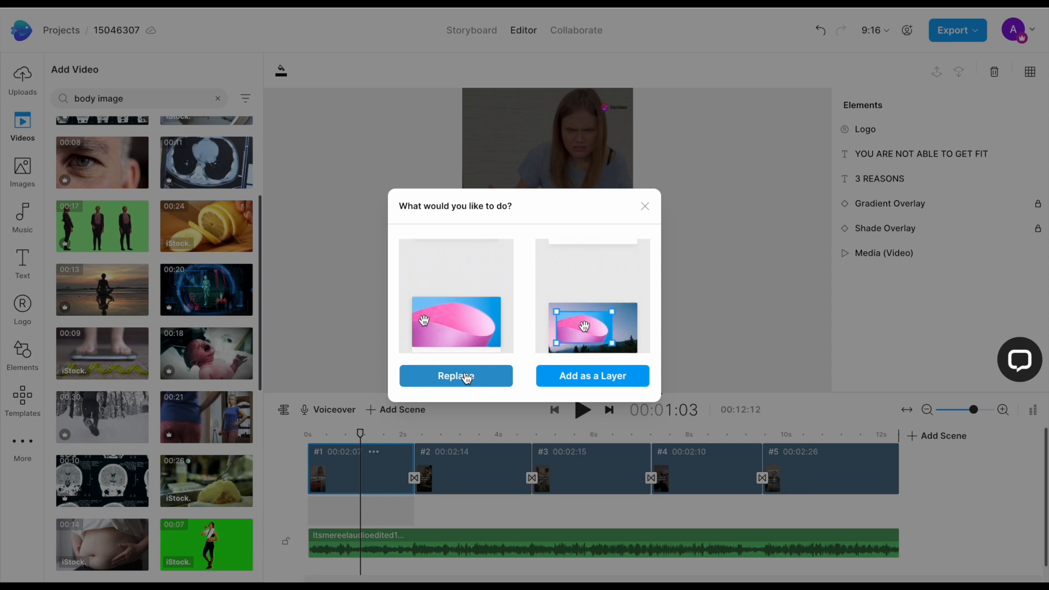
Replace scene 1's video with the woman-in-blue-top clip, trimmed to fit the scene
click(456, 375)
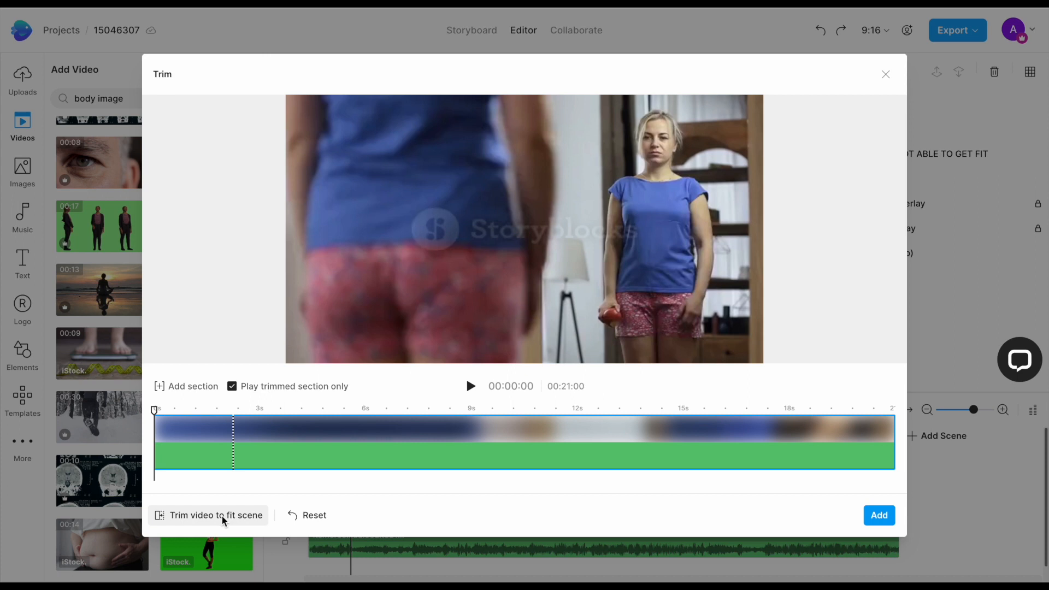
click(215, 515)
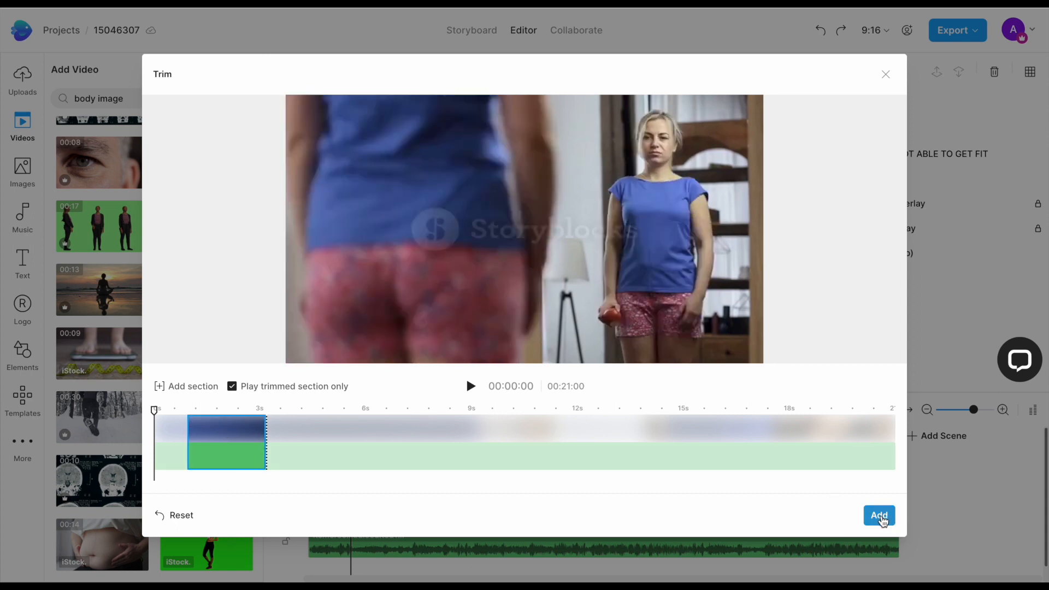
click(879, 515)
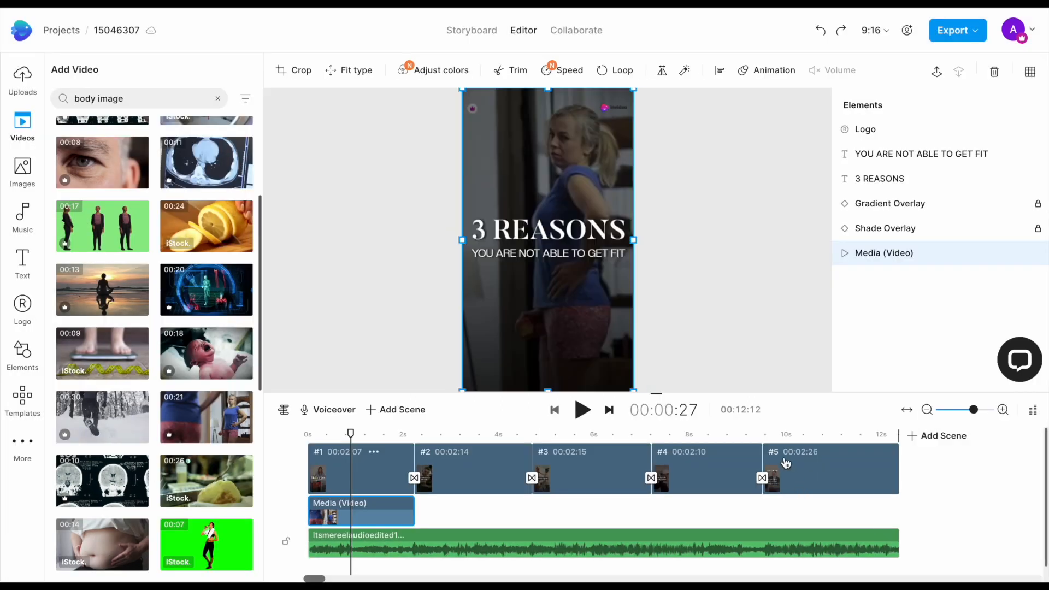
mouse_move(374, 434)
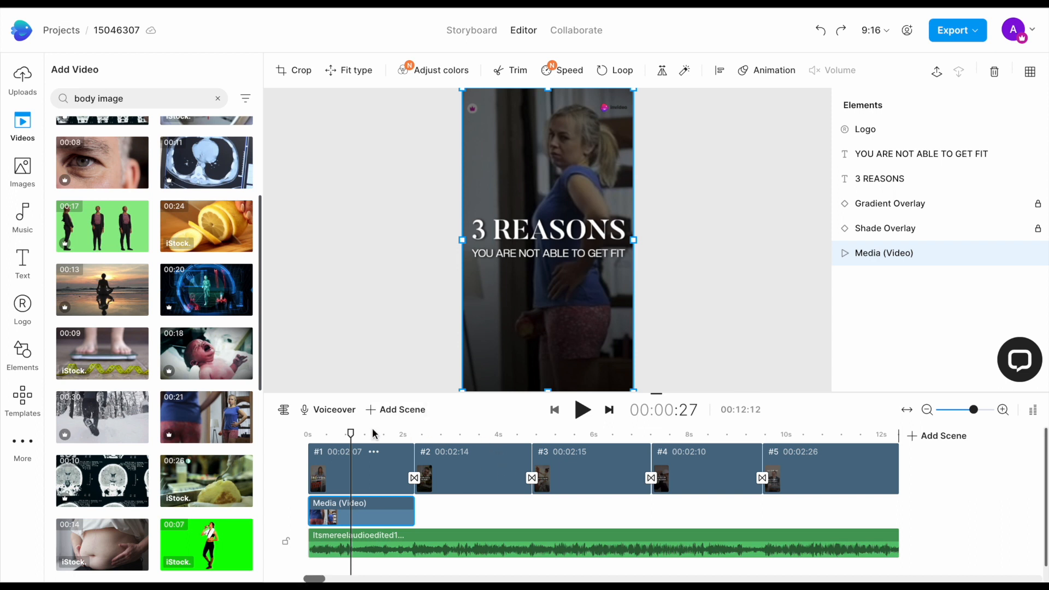
mouse_move(354, 435)
text(eating junk food)
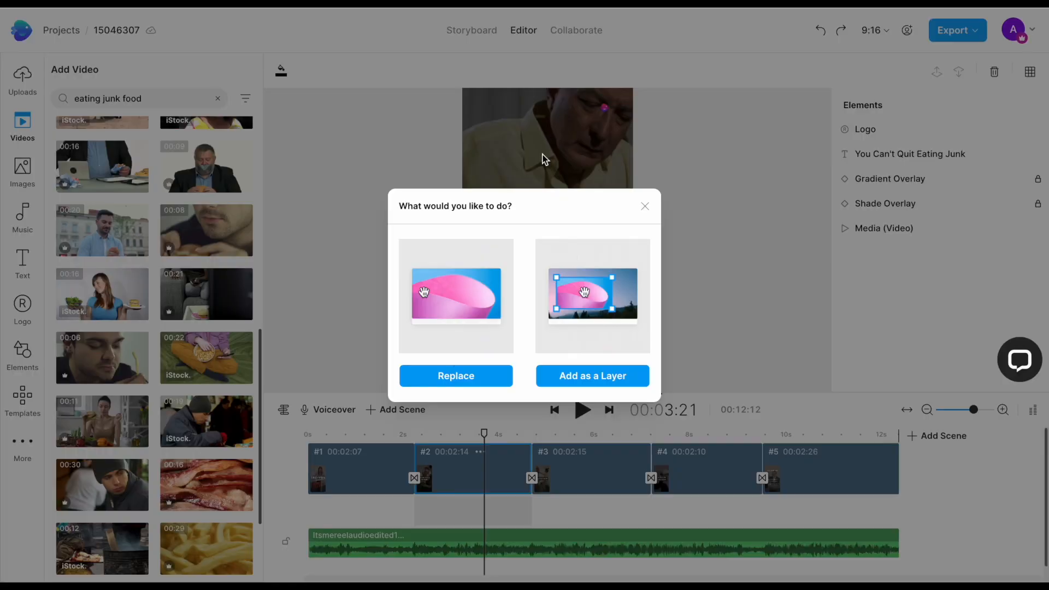
Replace scene 2's video with the trimmed 'eating junk food' burger clip
click(456, 375)
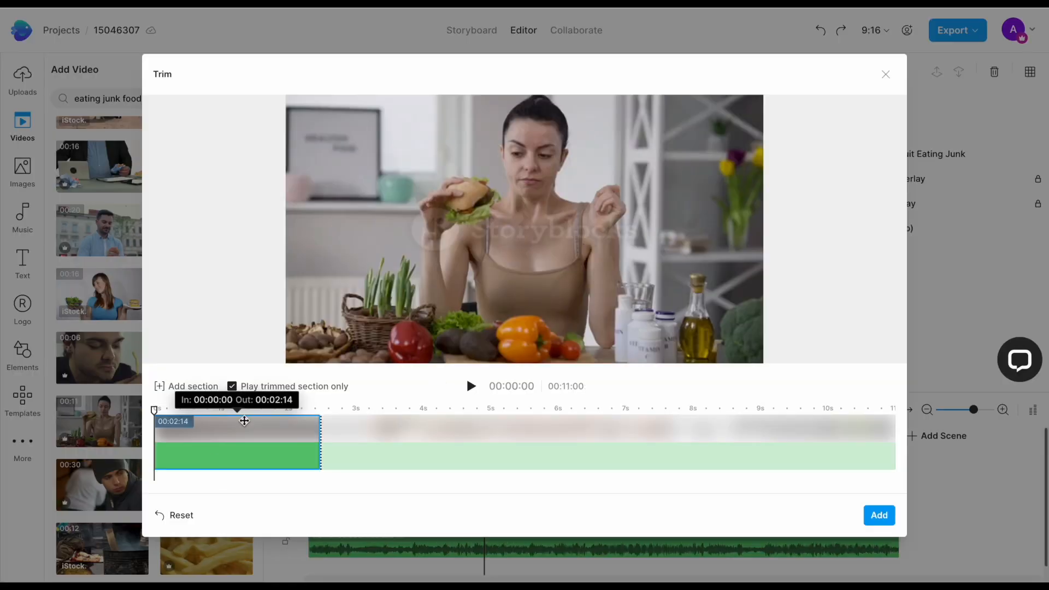
click(879, 515)
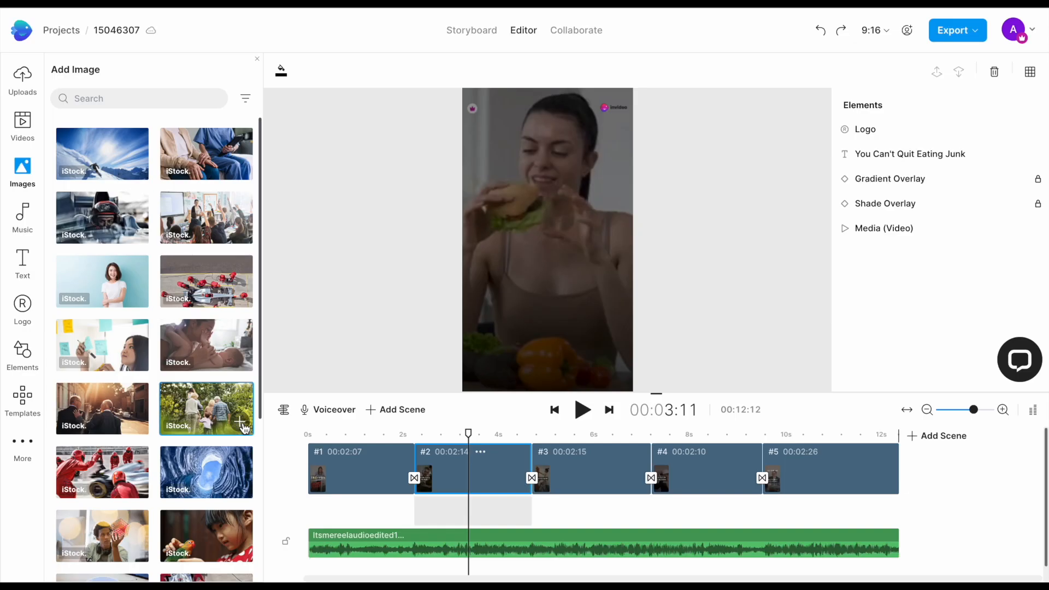
mouse_move(678, 446)
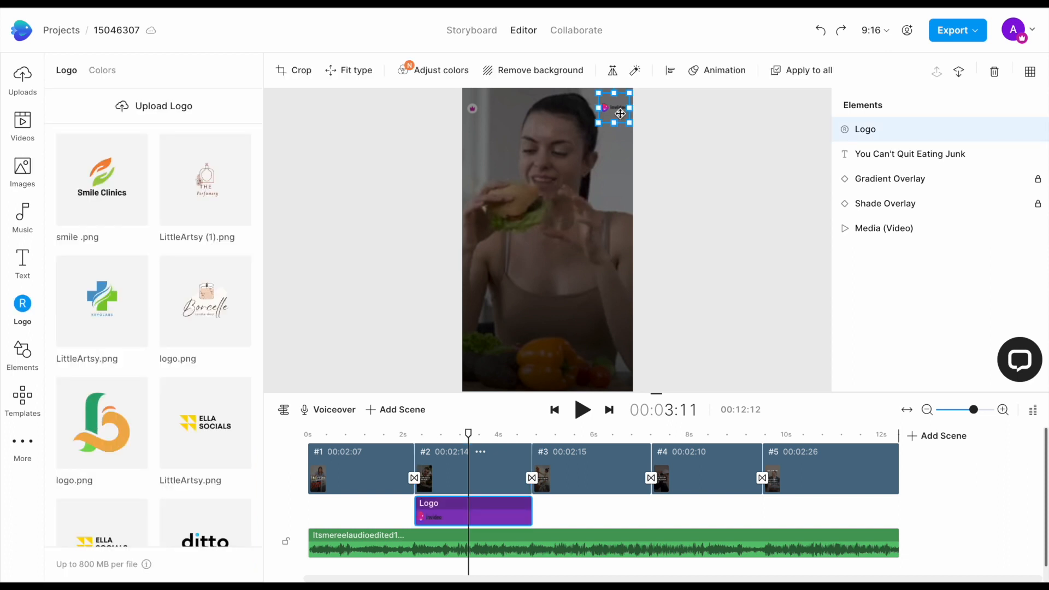
Upload the FASTFIT png as the project logo, apply it to all scenes, and check it on scene 3
click(162, 106)
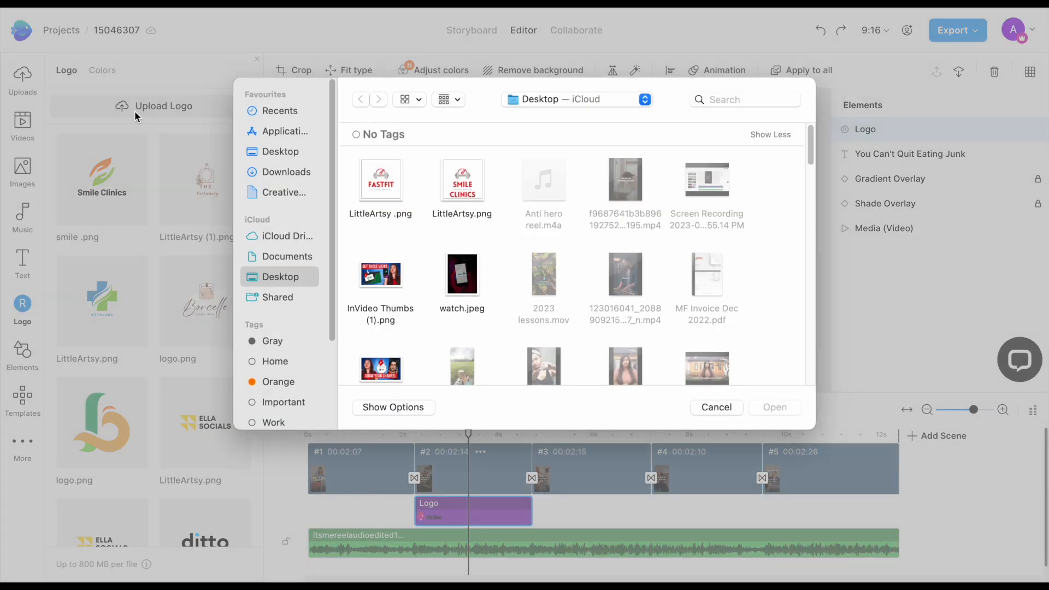
click(380, 178)
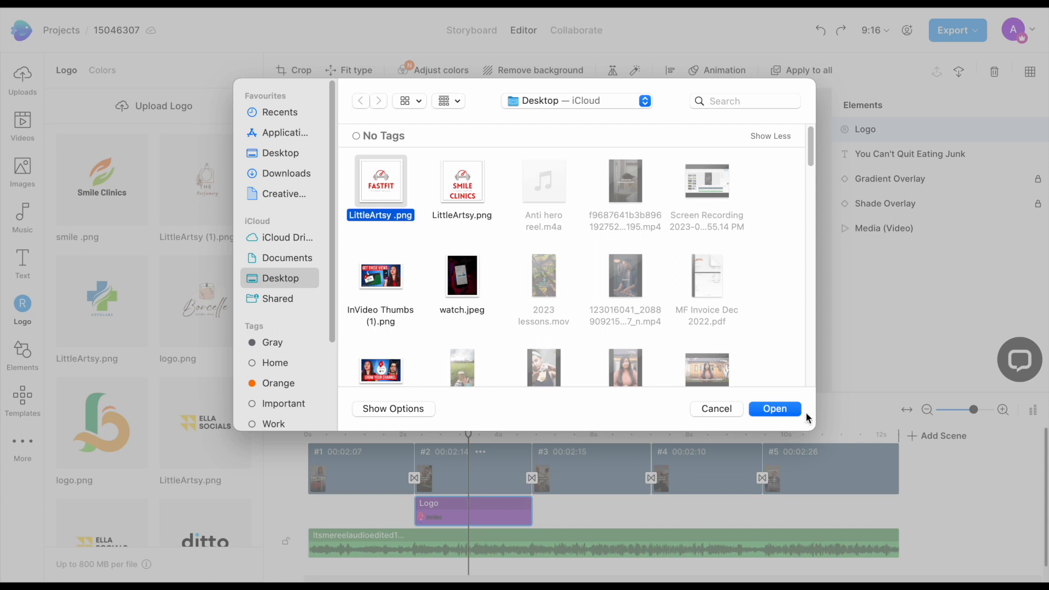
click(774, 409)
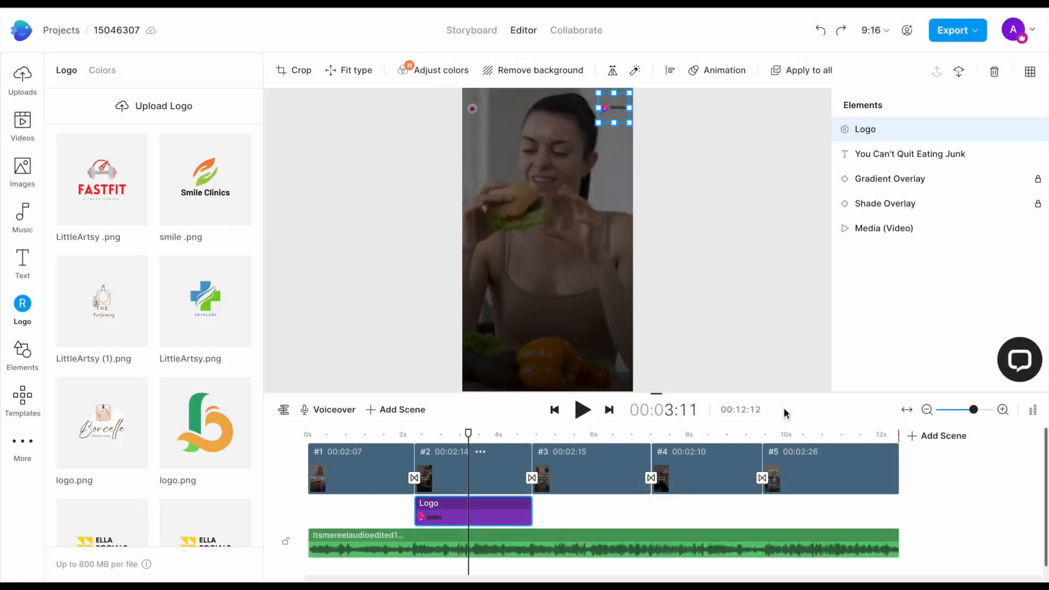
click(807, 70)
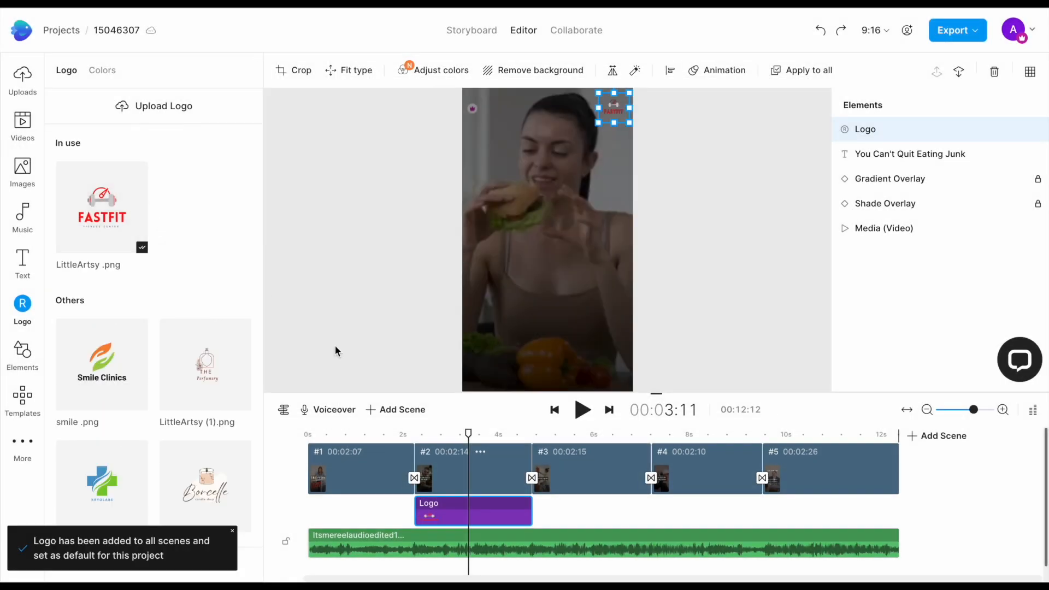
click(601, 435)
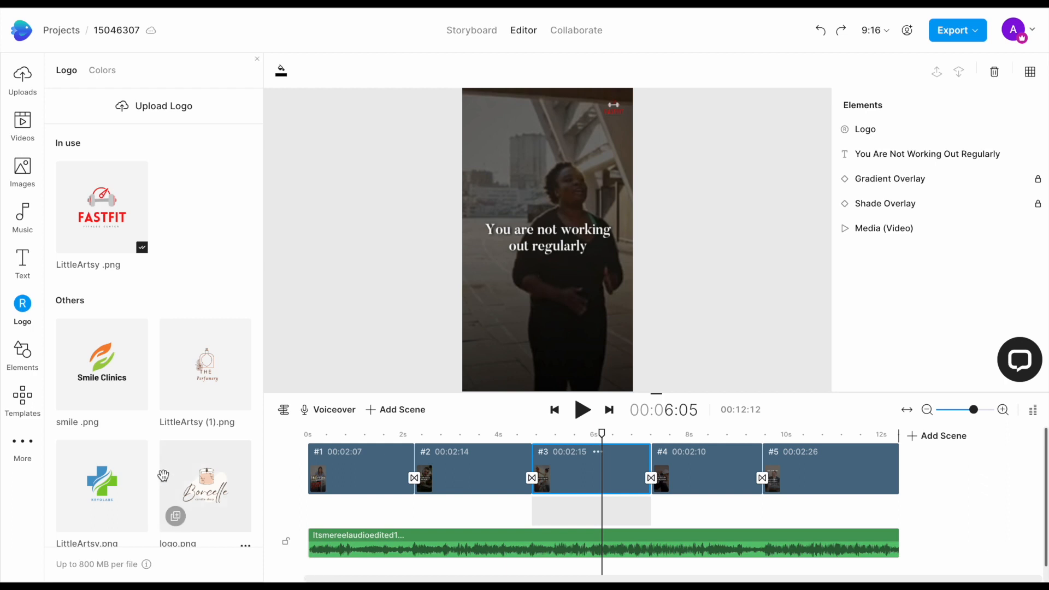
click(555, 410)
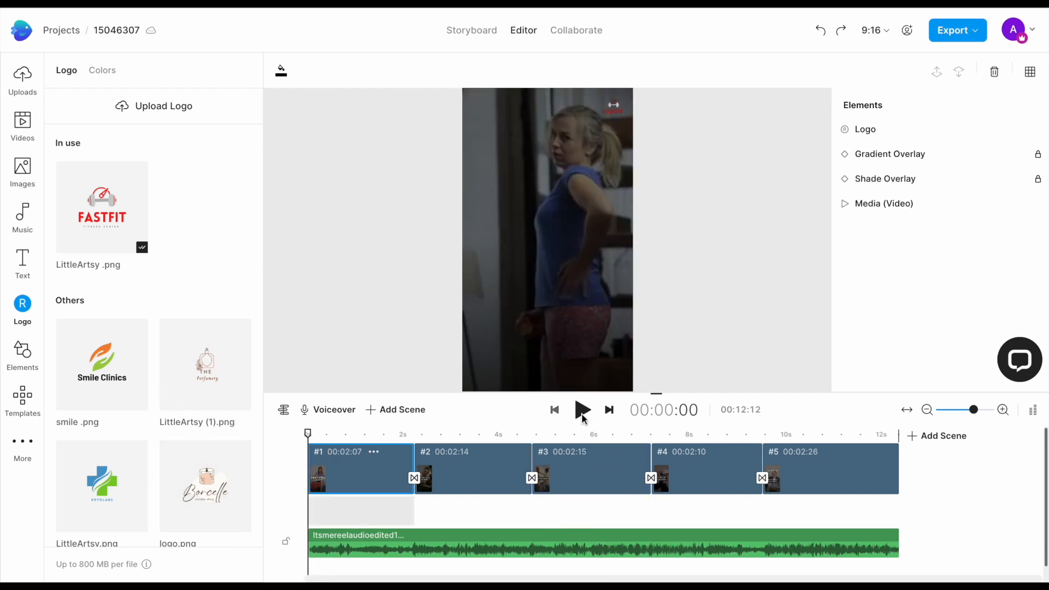
click(582, 410)
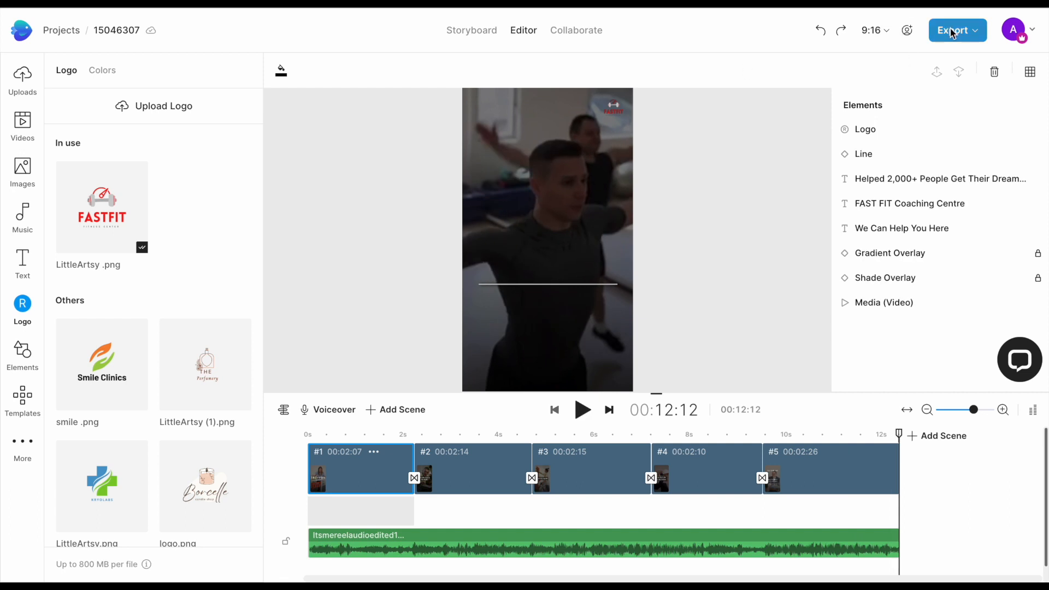
Export the finished reel at 1080p full HD quality
click(953, 30)
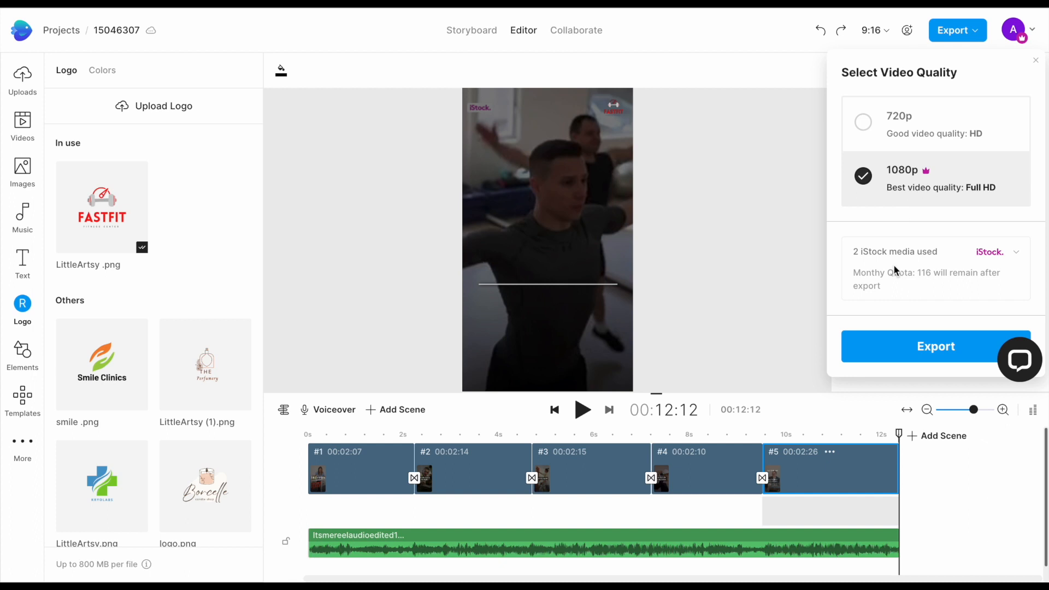
click(937, 347)
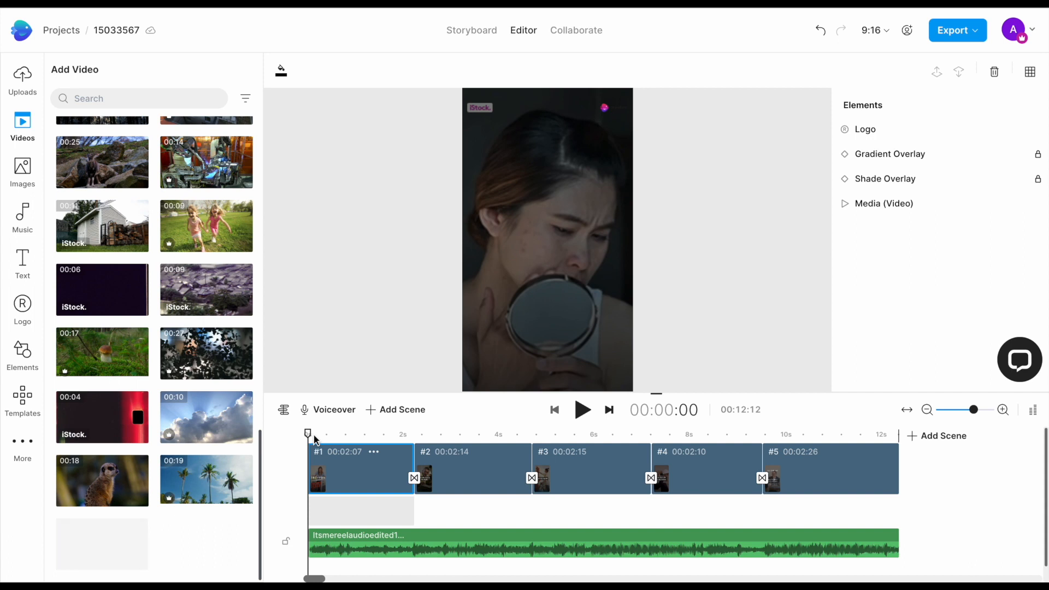
click(581, 410)
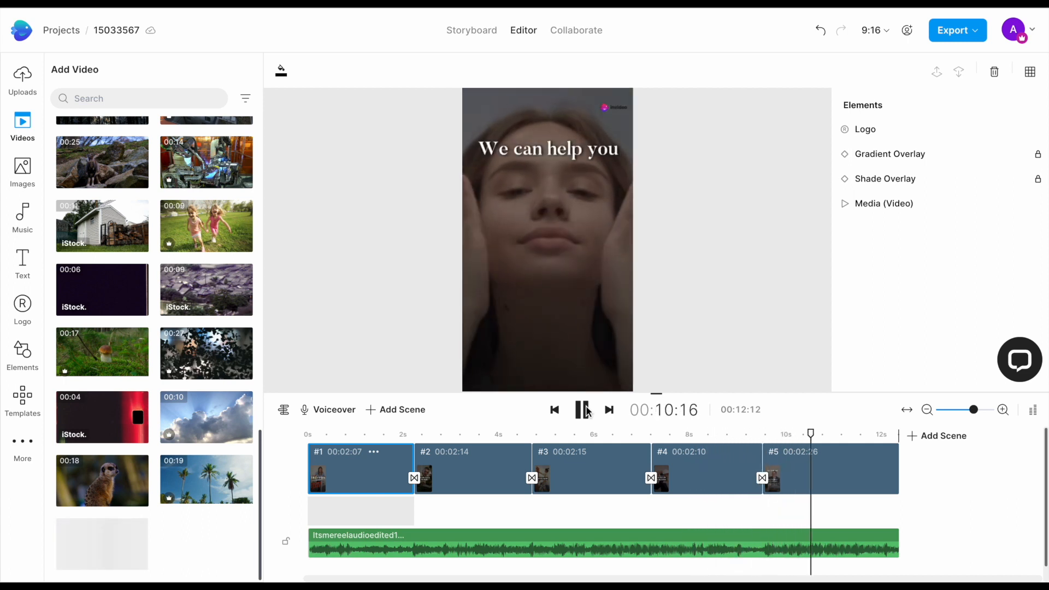
click(583, 410)
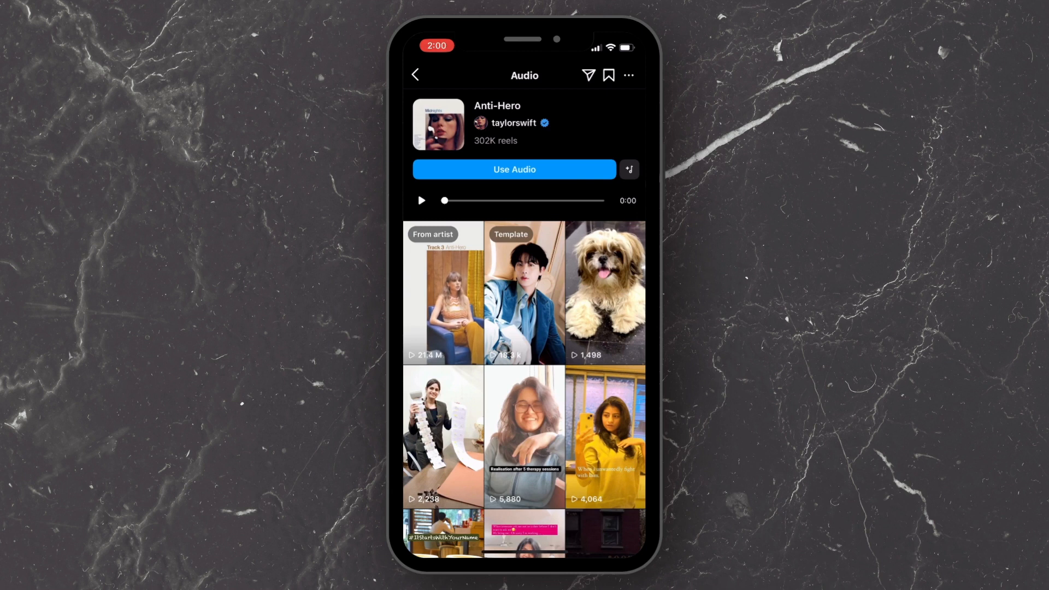
Start a reel with the Anti-Hero audio, add the 12-second fitness video, and proceed to the caption
click(513, 169)
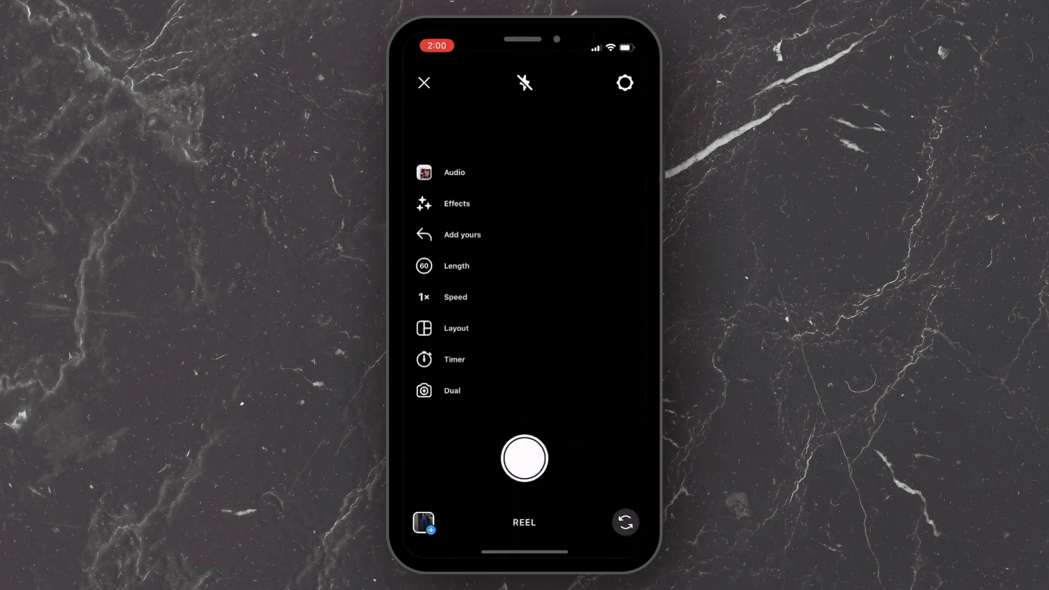
click(422, 522)
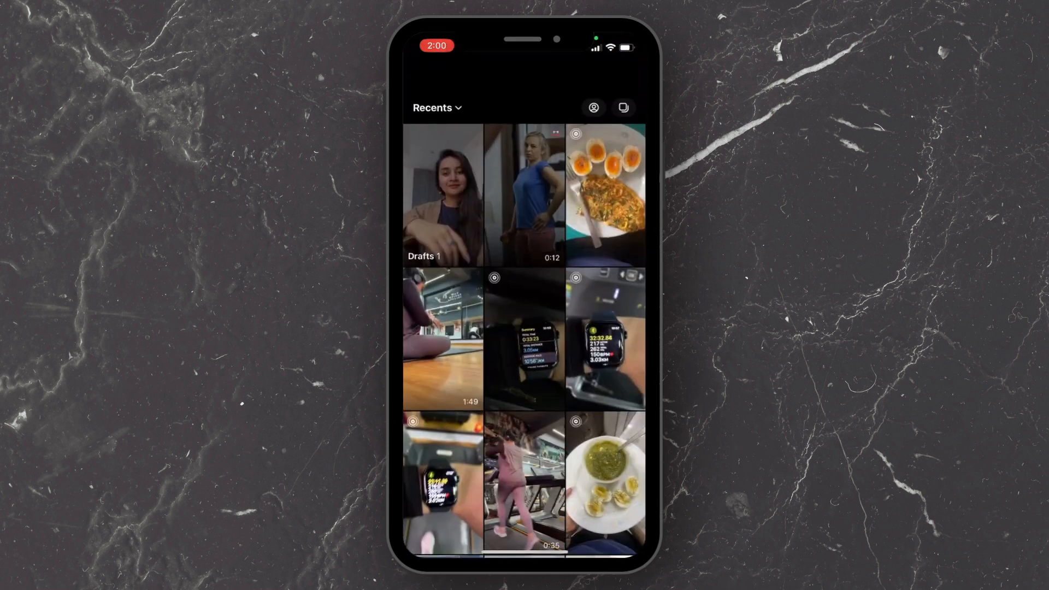
click(526, 195)
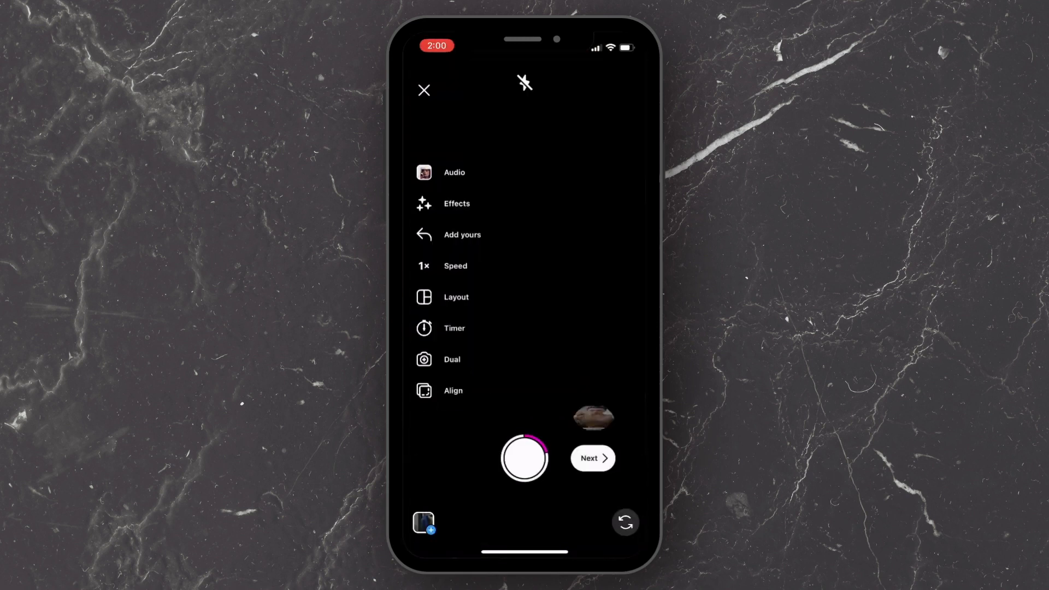
click(591, 458)
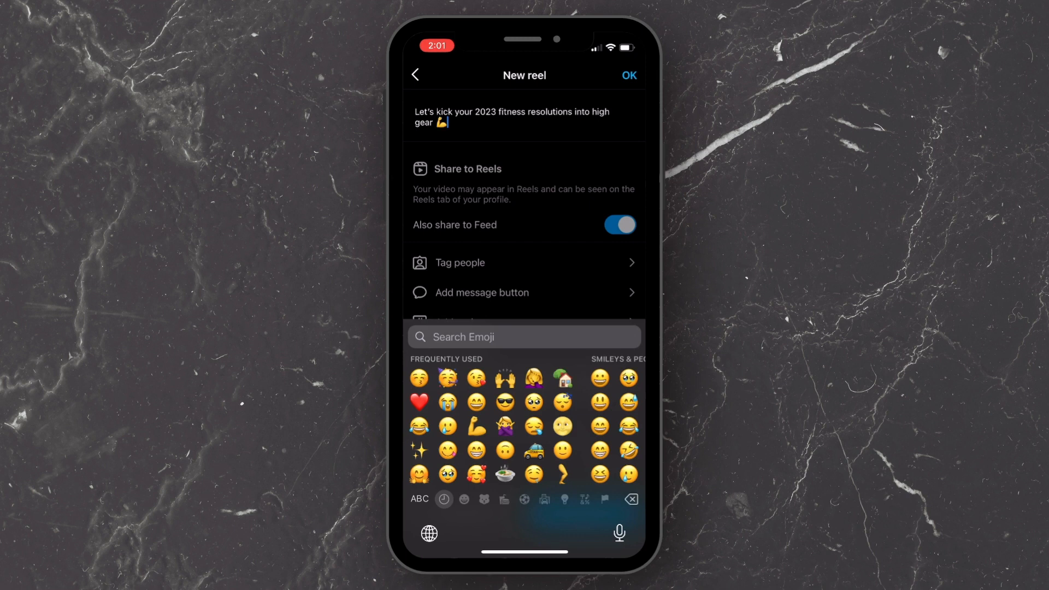